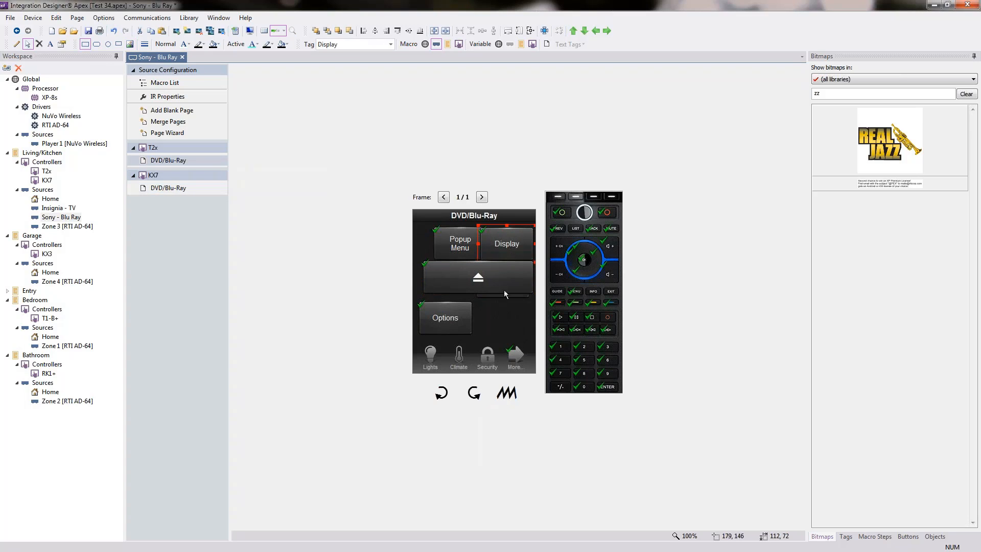
Add the infrared Panasonic Blu Ray All Models driver on the Sony - Blu Ray port, without T2x/KX7 pages.
left_click(478, 277)
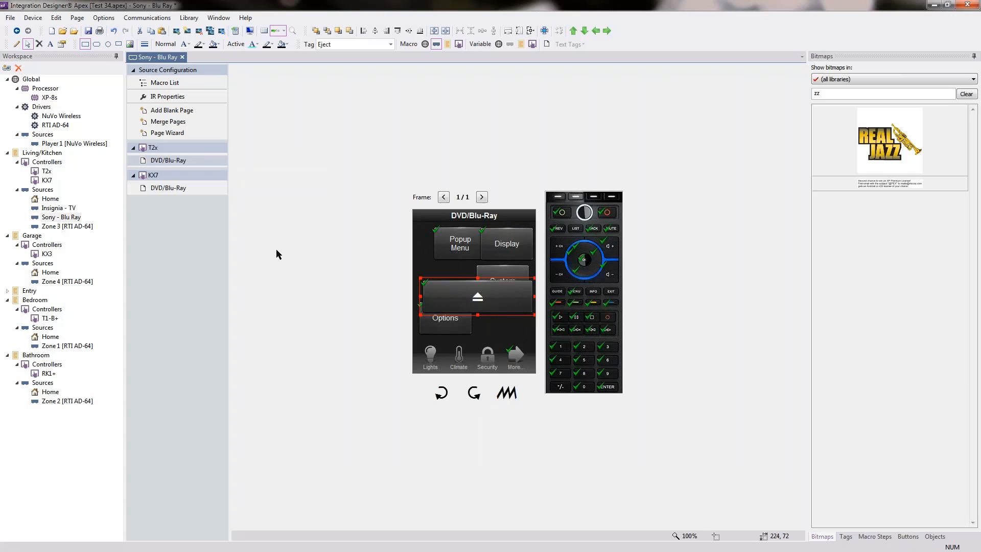
mouse_move(103, 349)
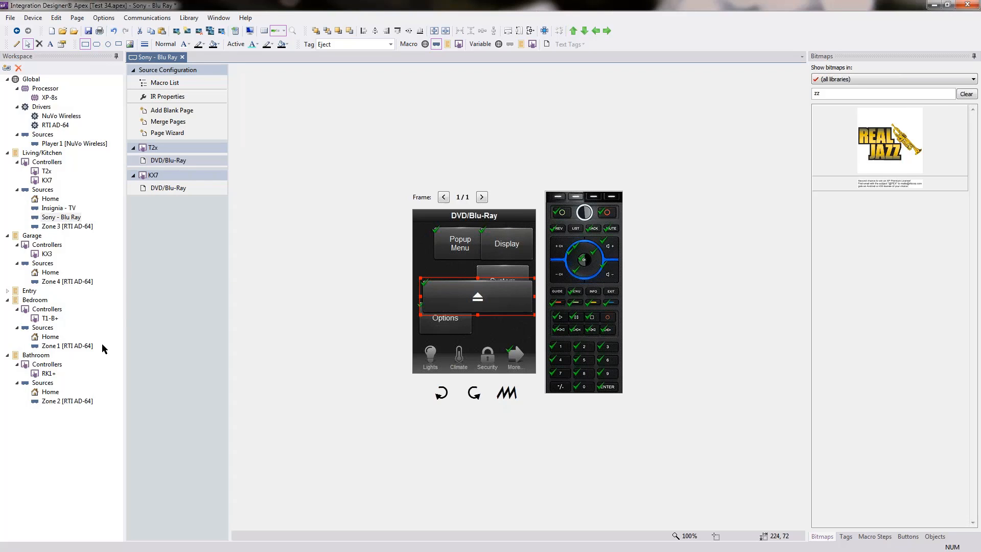
left_click(35, 17)
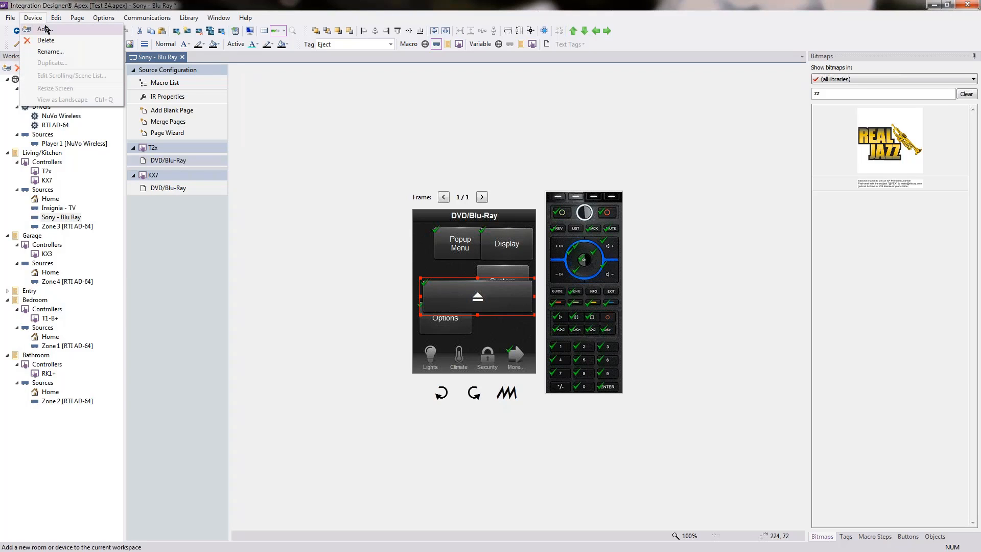
left_click(35, 41)
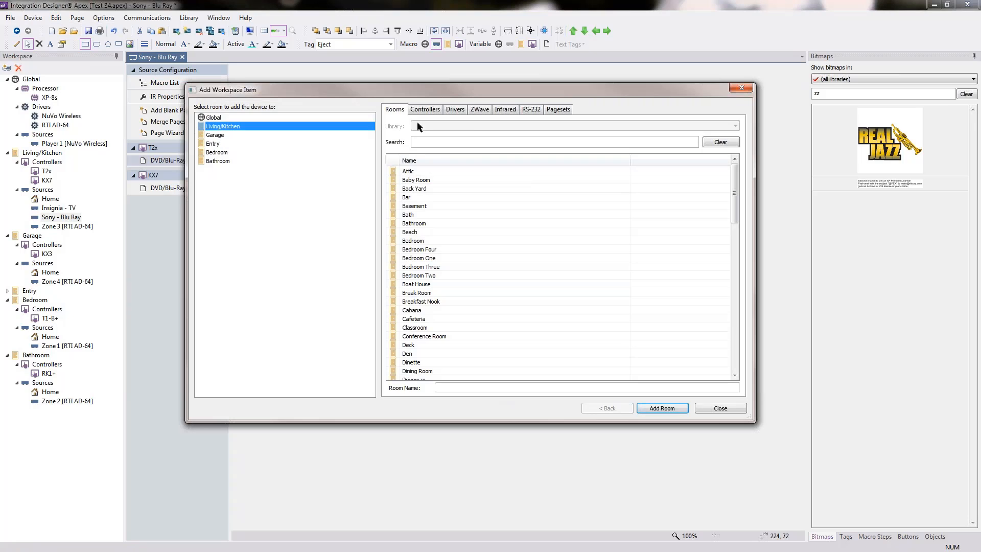
left_click(505, 108)
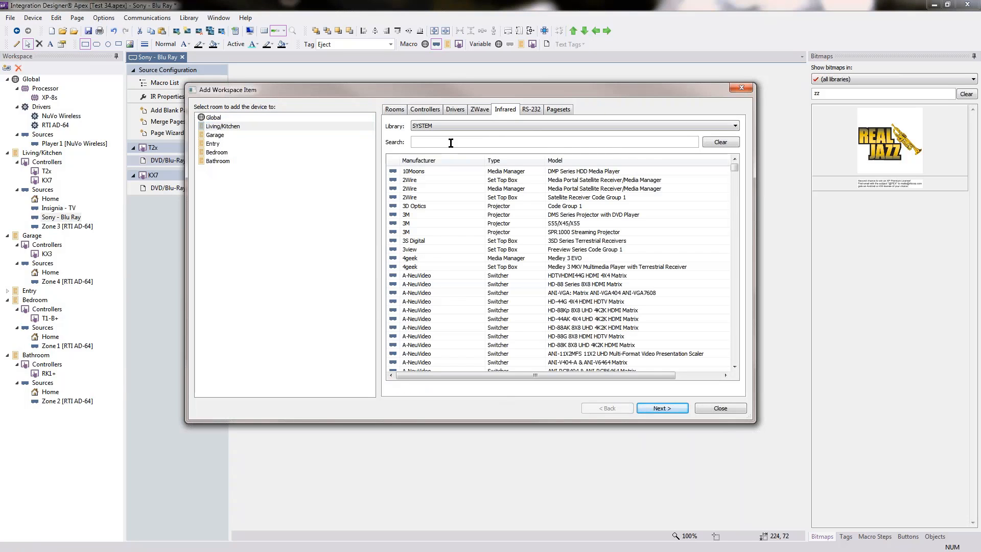
type("pan blu")
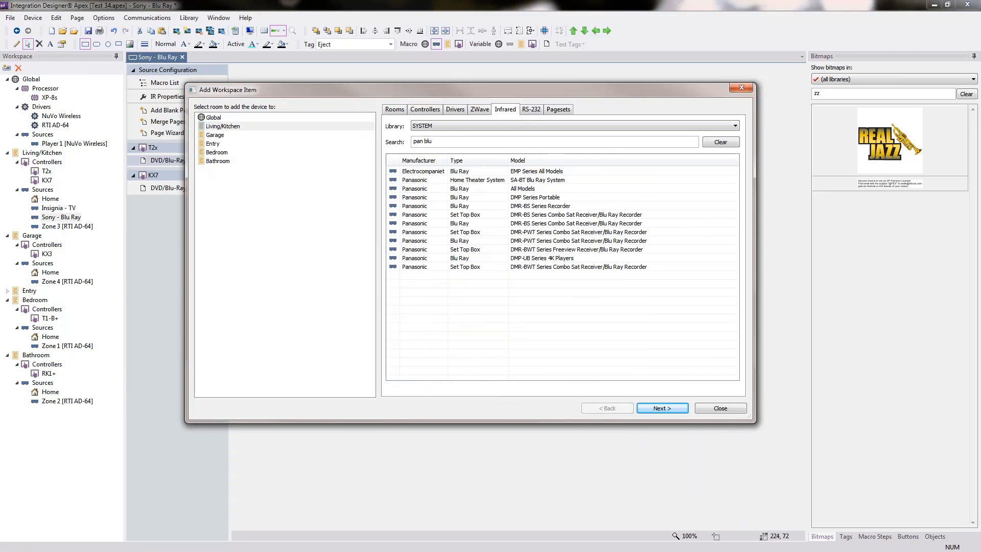
left_click(662, 407)
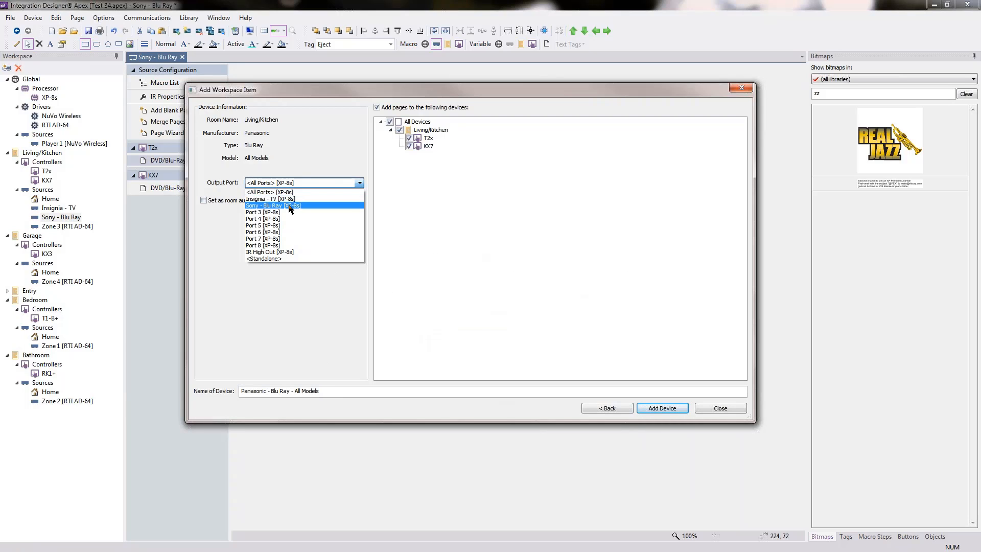
left_click(272, 205)
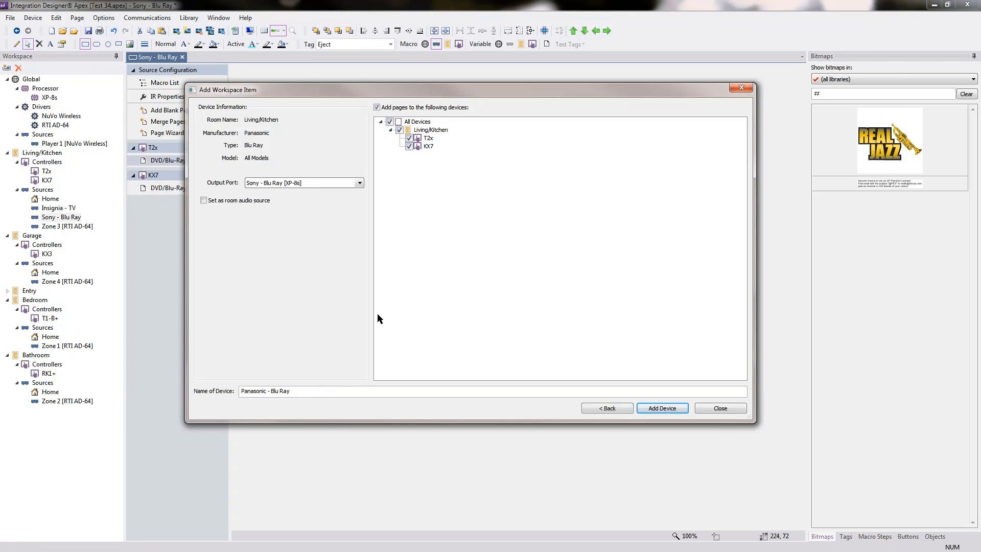
left_click(389, 121)
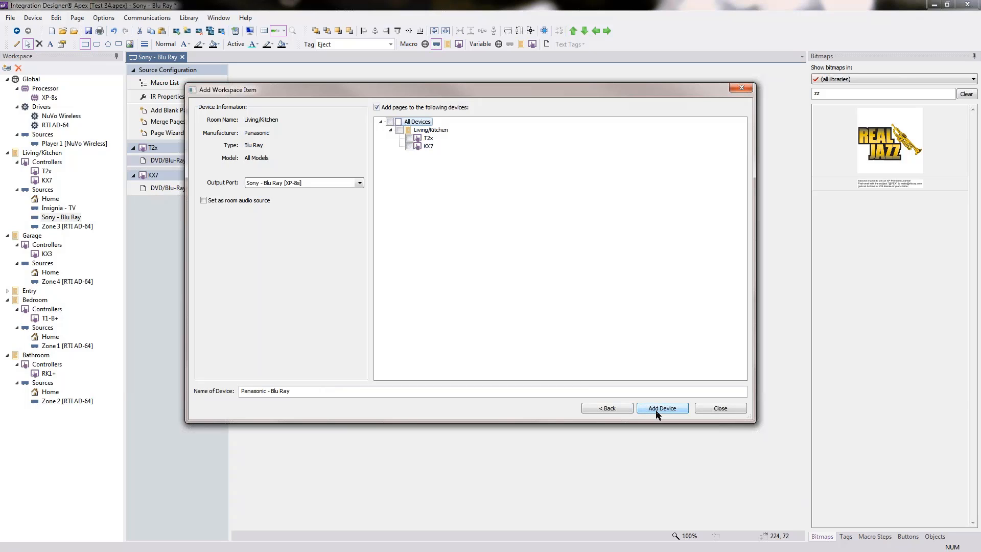
left_click(662, 407)
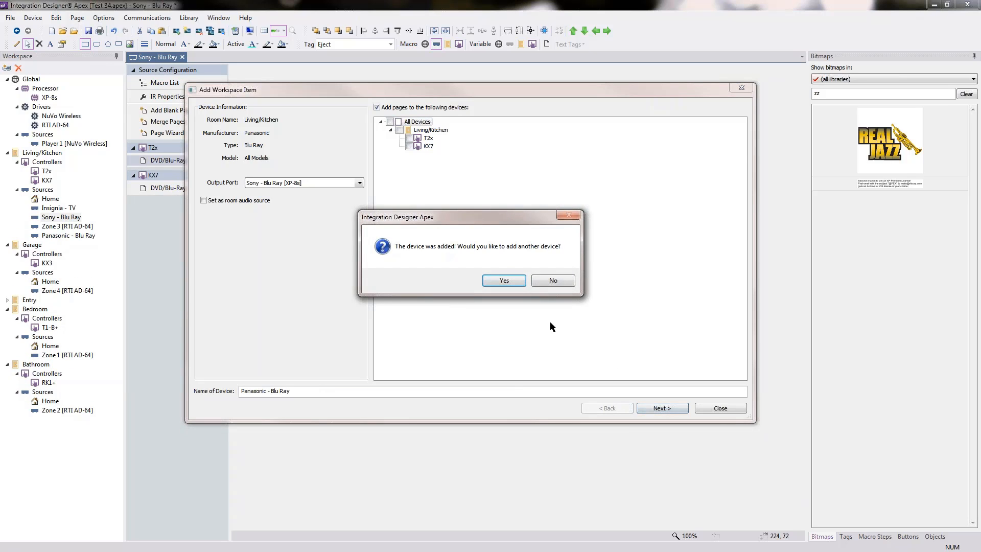
left_click(553, 280)
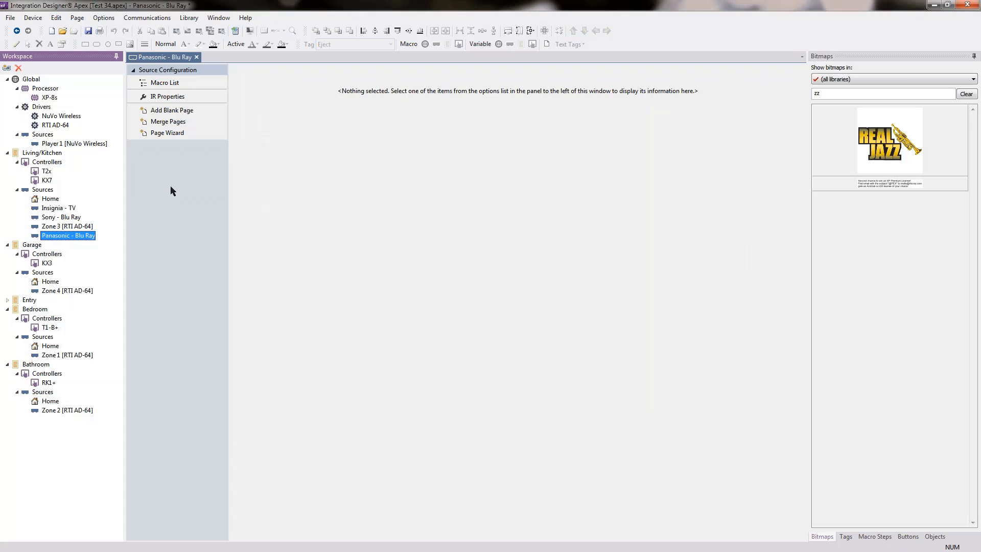
mouse_move(55, 220)
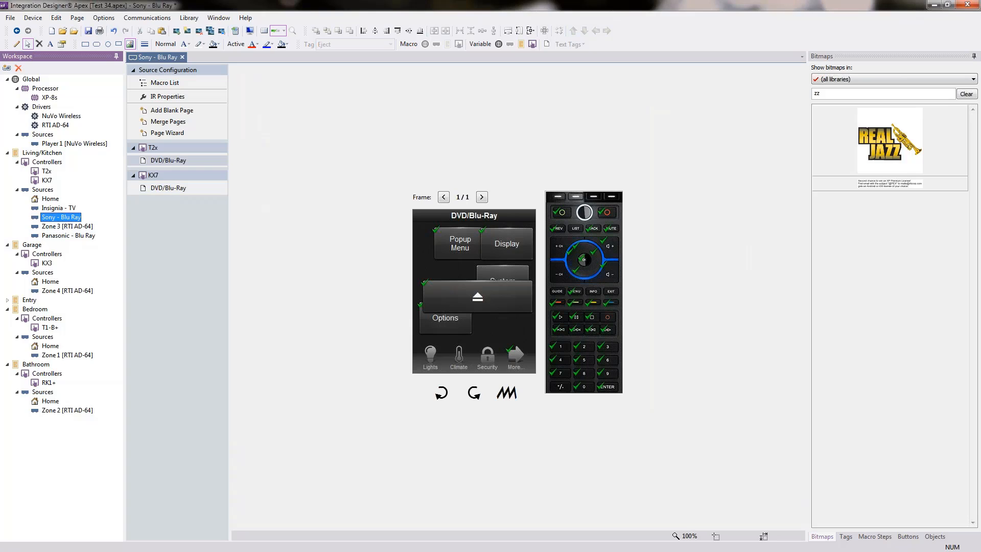
Change the T2x DVD/Blu-Ray page's Auto Programming source from Sony to Panasonic - Blu Ray.
right_click(169, 160)
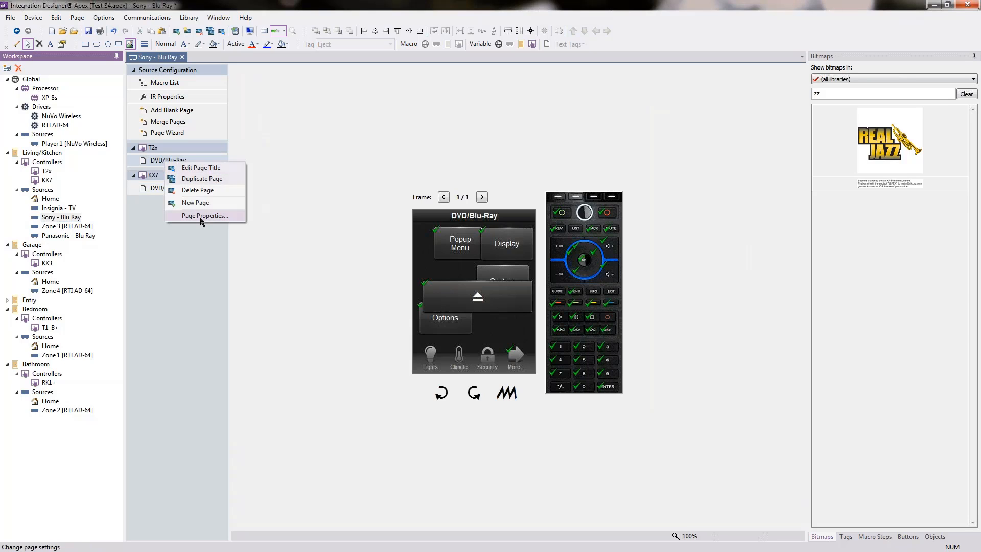
left_click(204, 216)
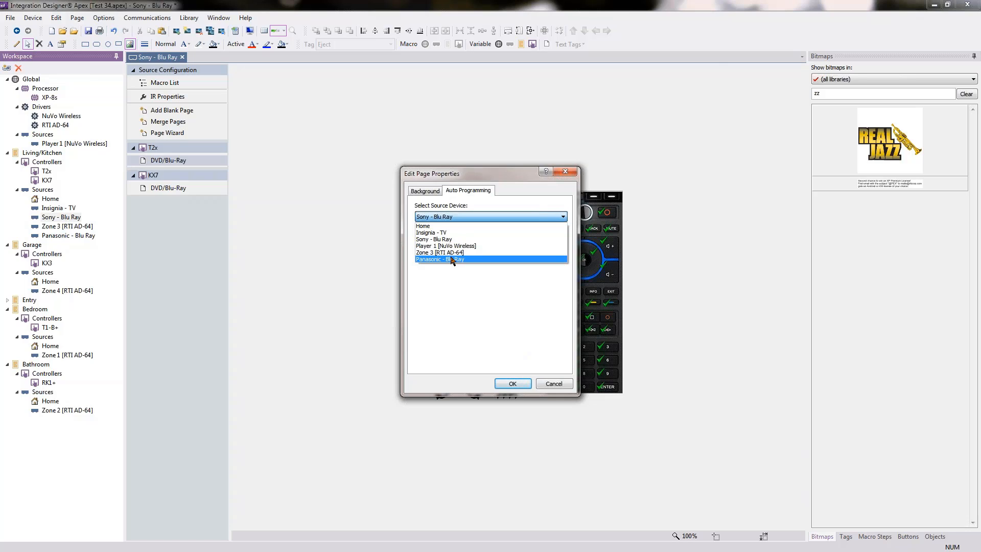
mouse_move(456, 265)
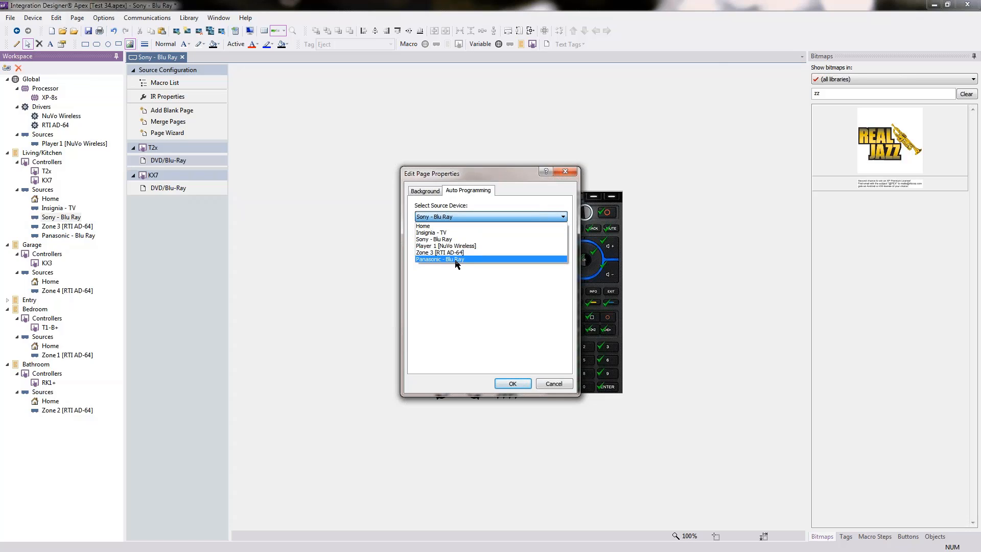
left_click(440, 259)
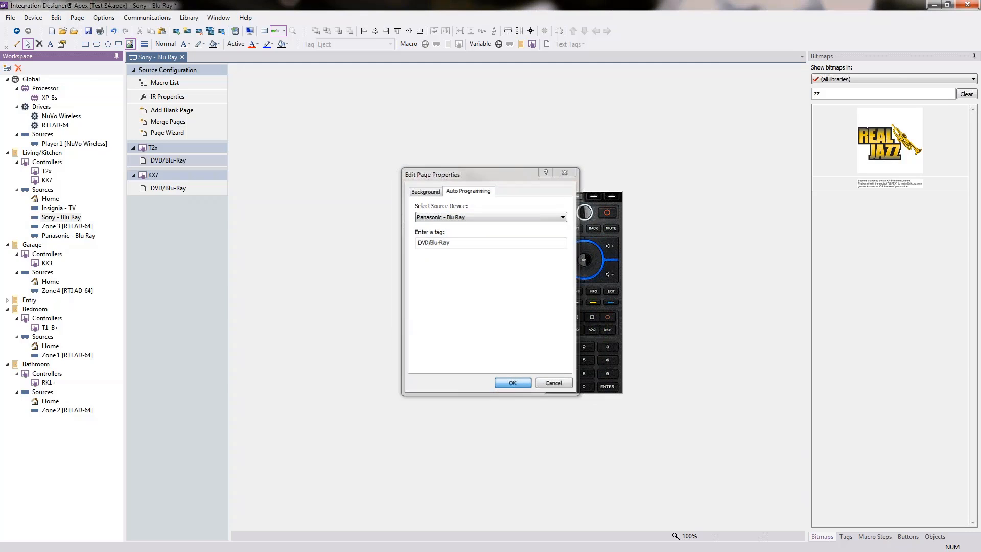
left_click(513, 382)
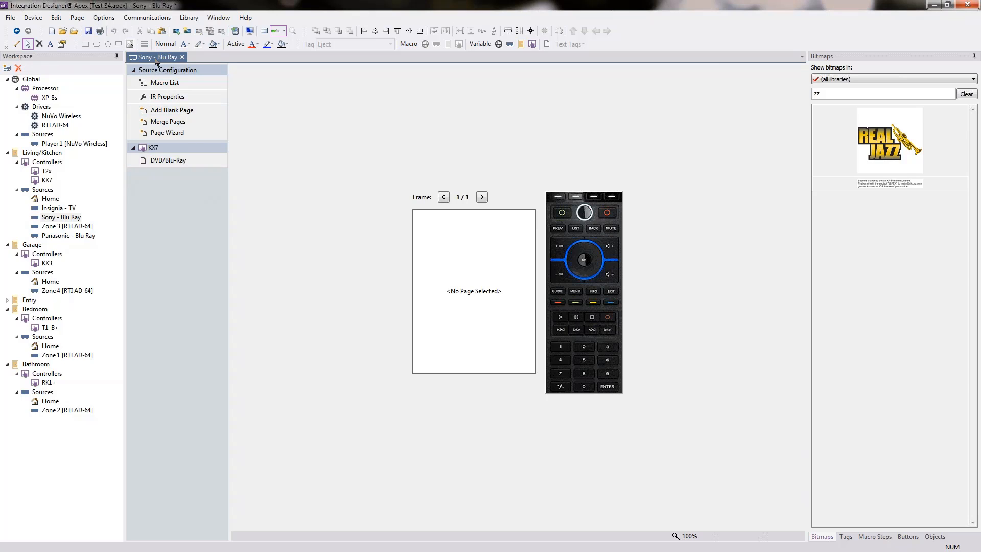
mouse_move(133, 211)
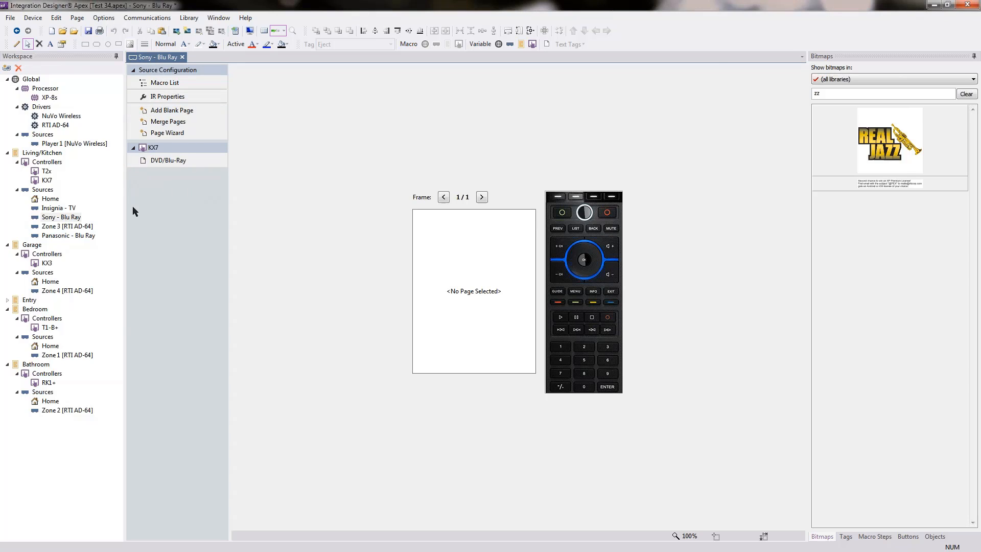
left_click(68, 235)
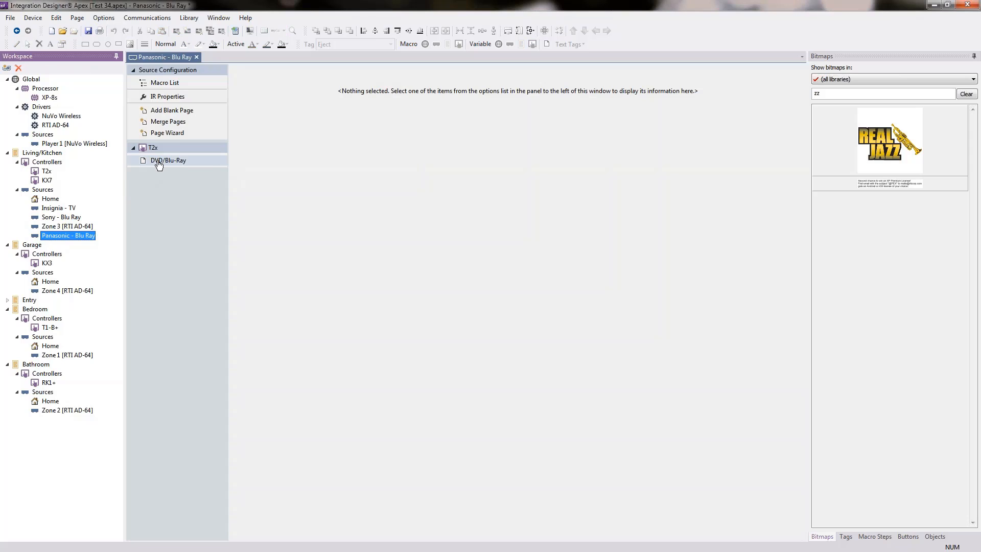
Check the T2x Popup Menu button's macro, which sends Panasonic's MENU POP UP command.
left_click(168, 160)
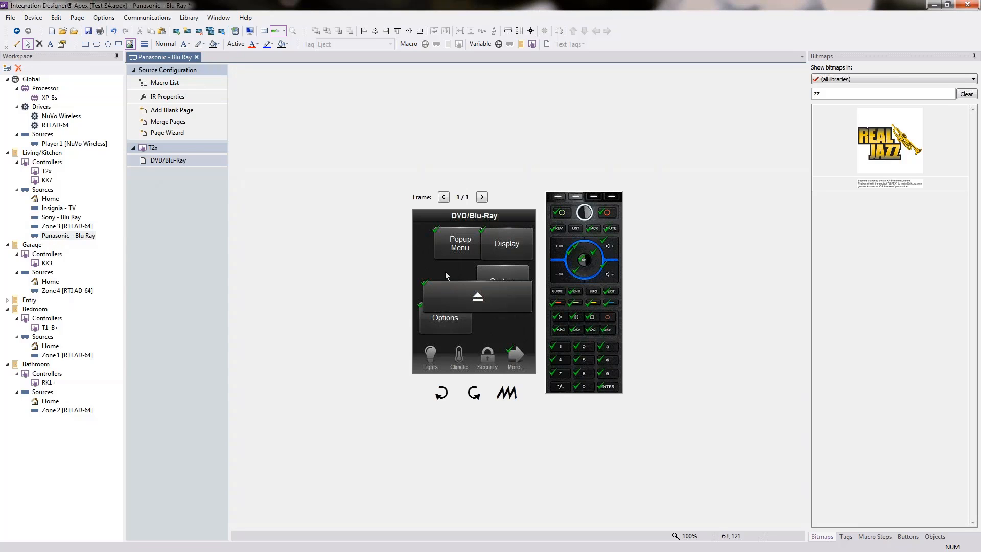
mouse_move(448, 278)
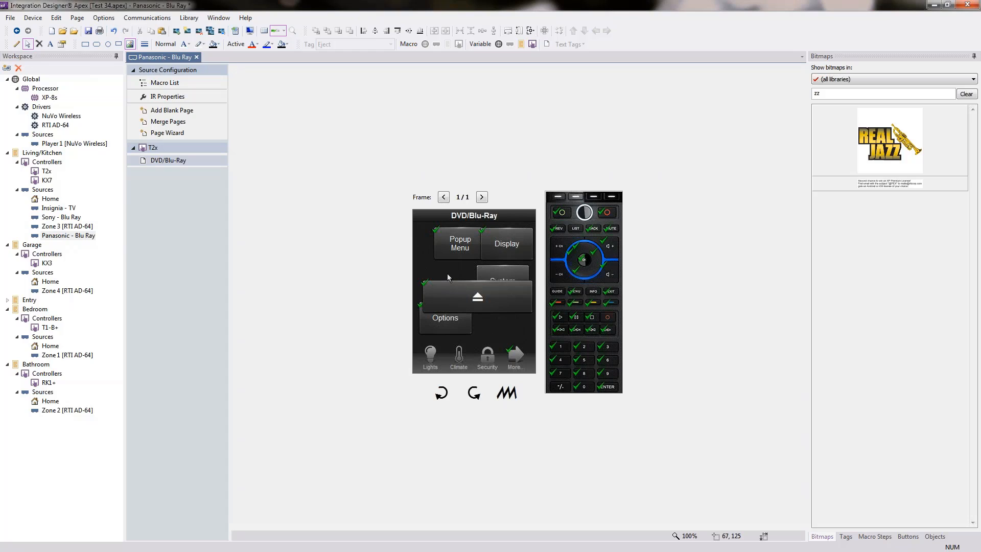
left_click(460, 243)
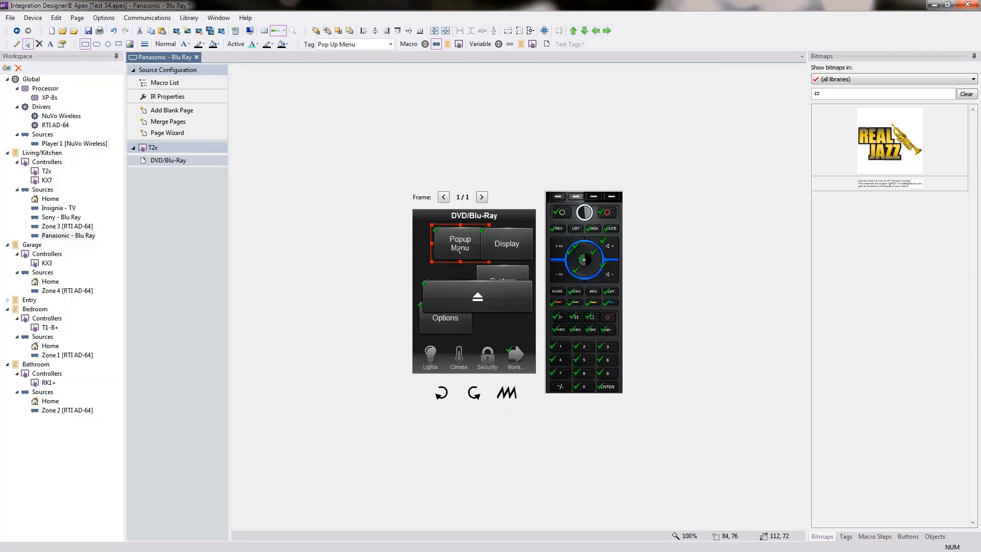
left_click(159, 82)
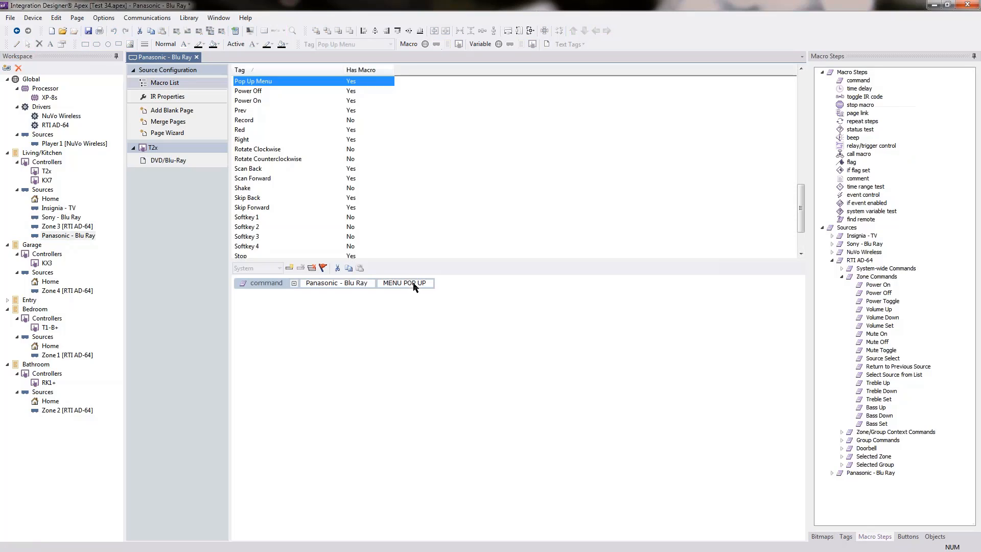
mouse_move(381, 348)
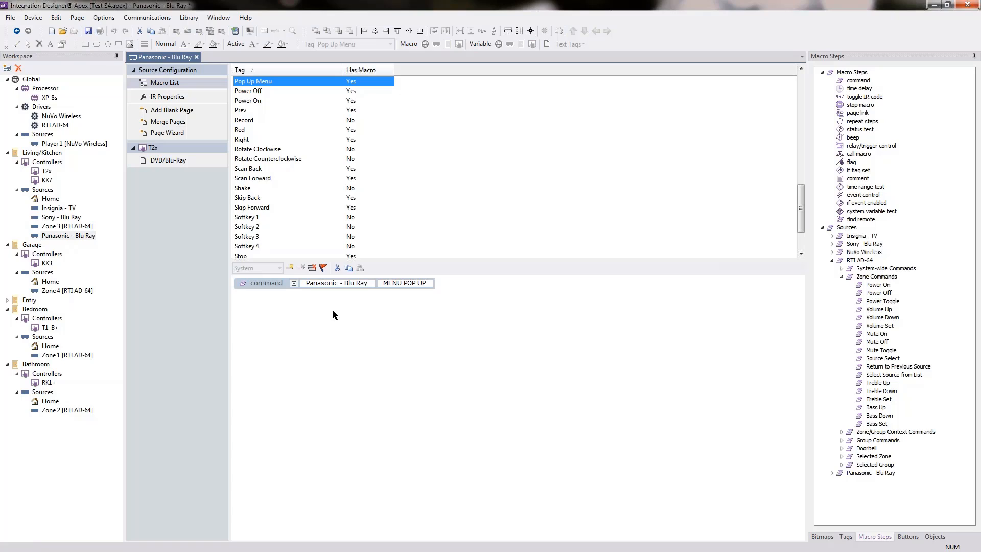
mouse_move(66, 238)
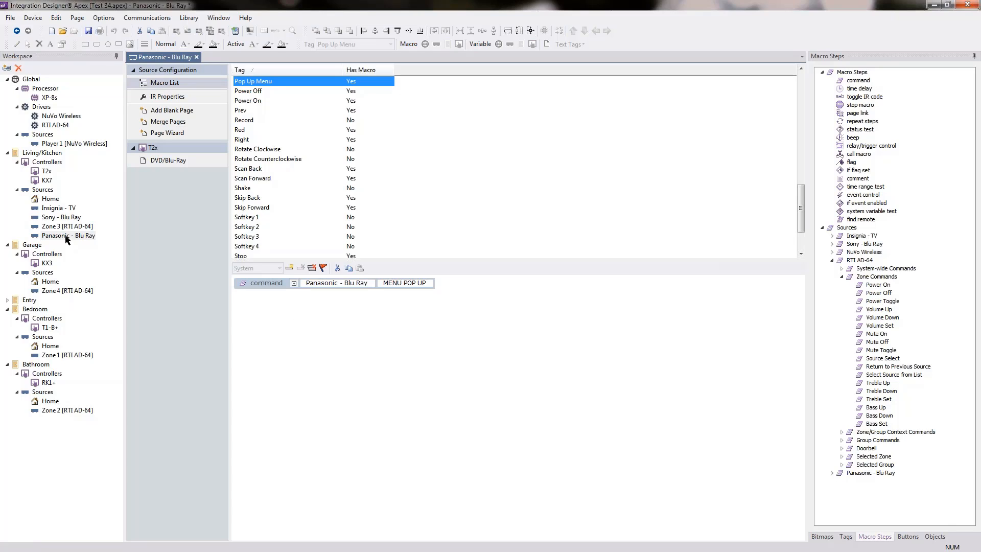
Set the KX7 DVD/Blu-Ray page's Auto Programming source to Panasonic - Blu Ray.
left_click(60, 217)
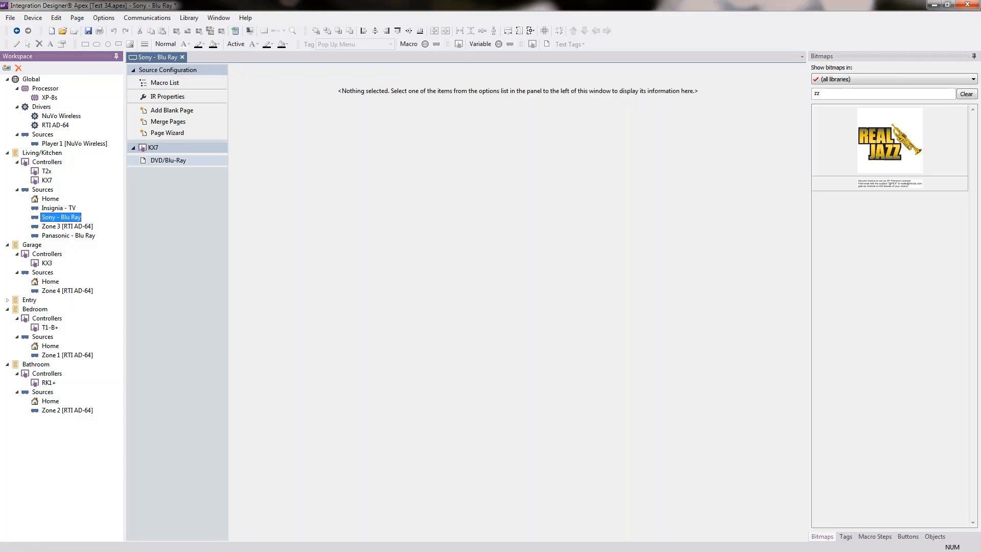
right_click(168, 160)
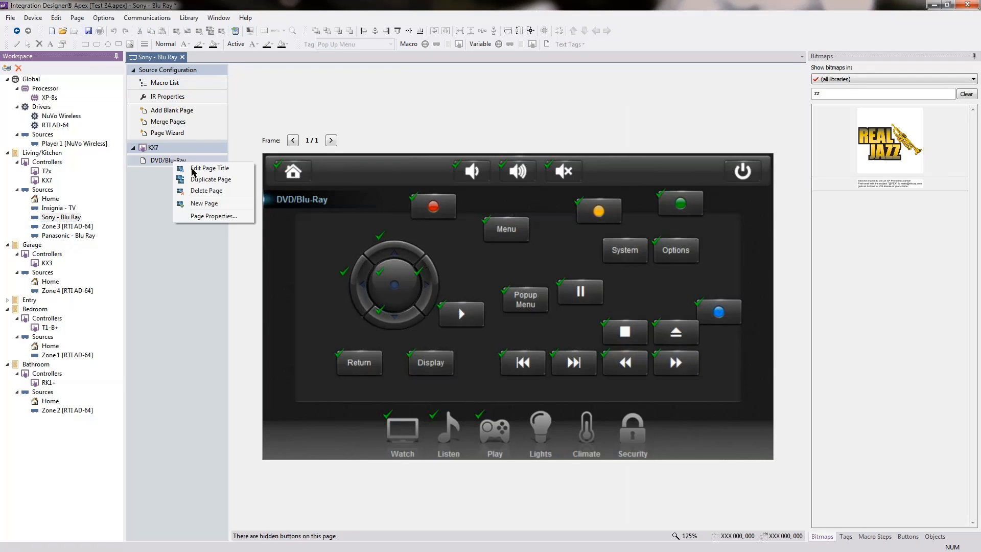
mouse_move(214, 216)
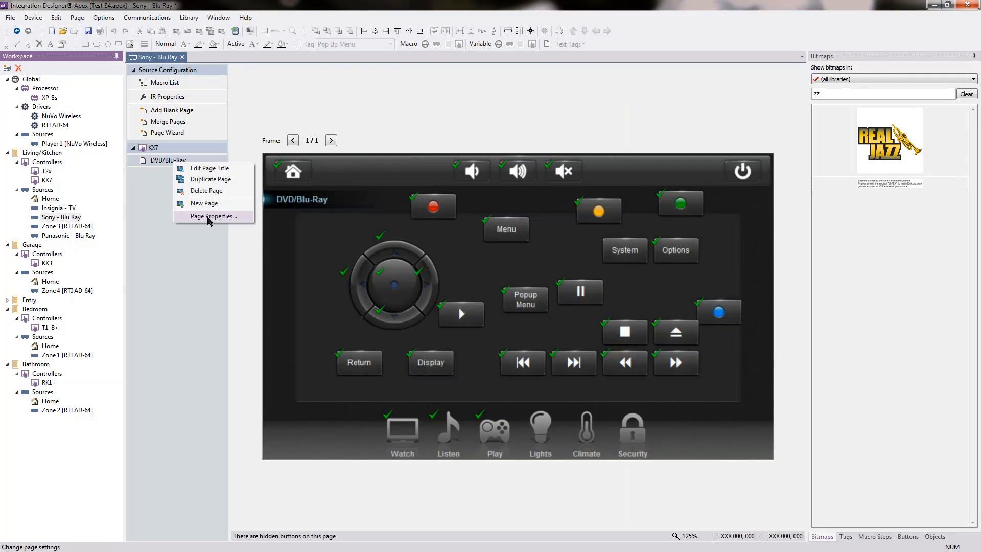
left_click(214, 216)
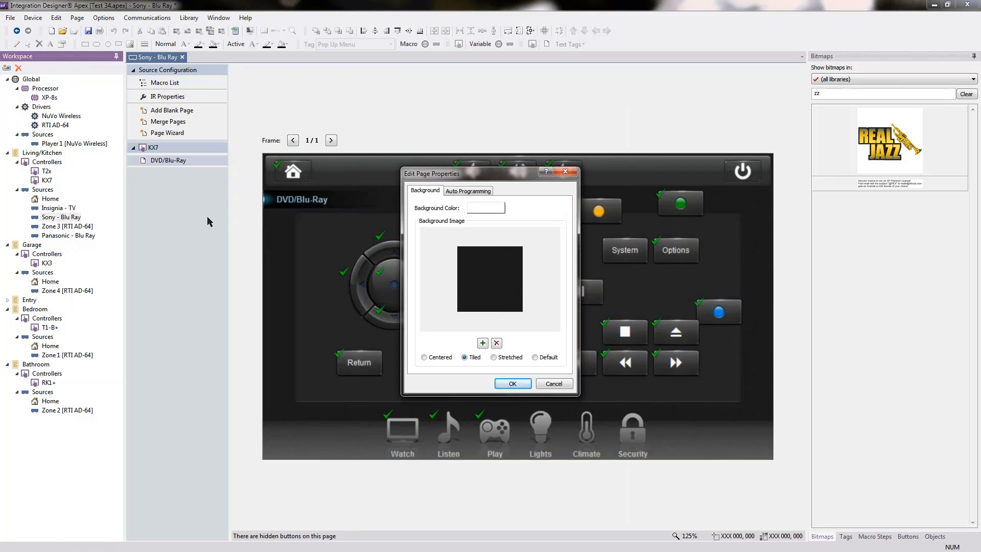
left_click(468, 190)
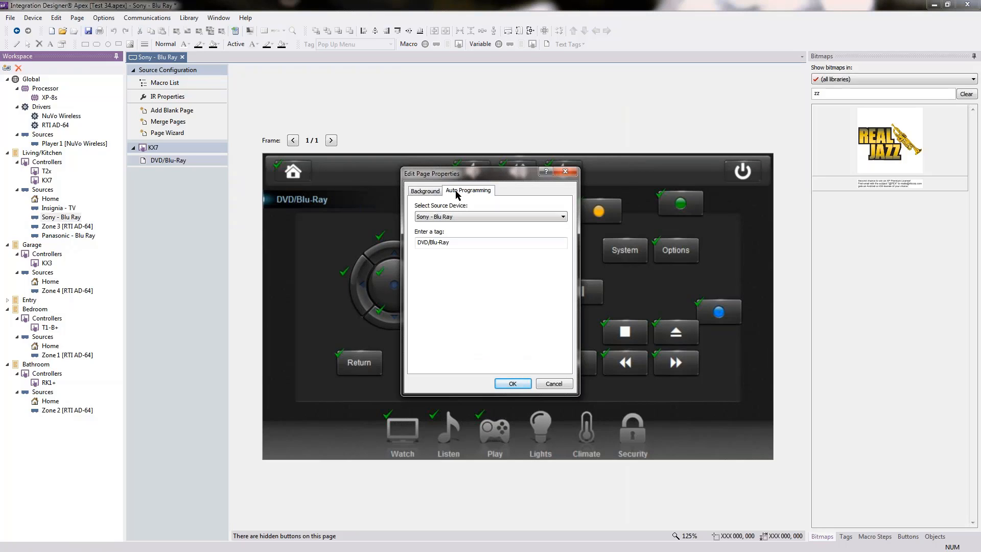
left_click(563, 217)
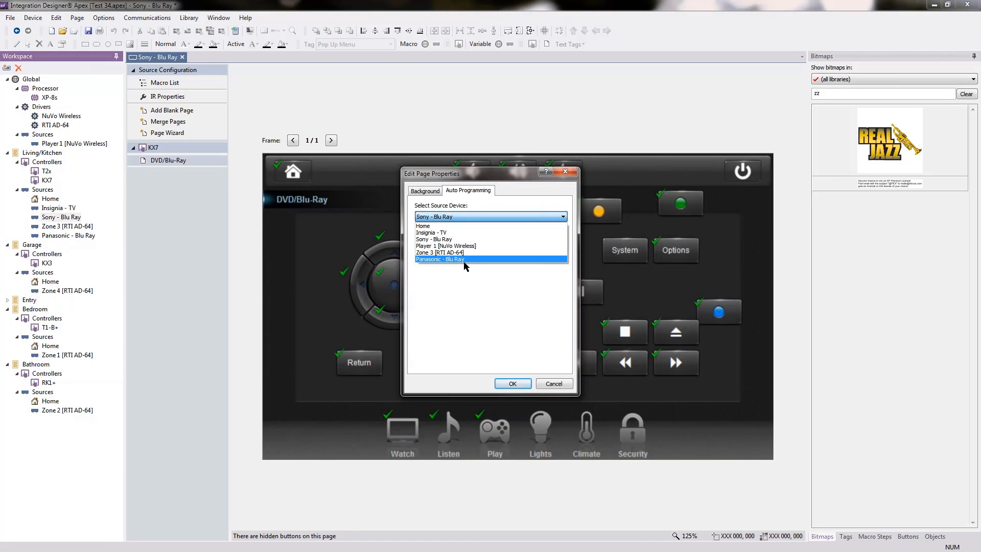
left_click(440, 259)
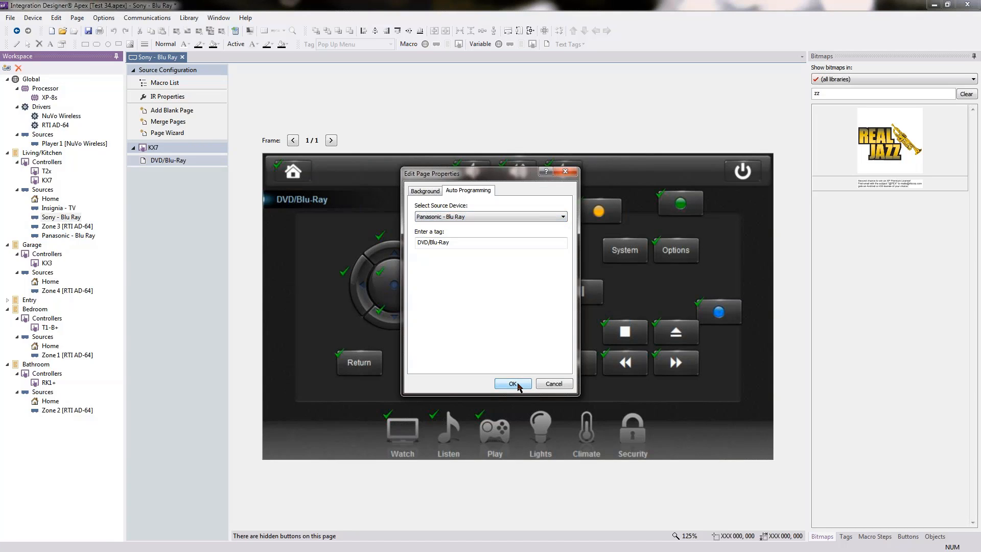
left_click(512, 384)
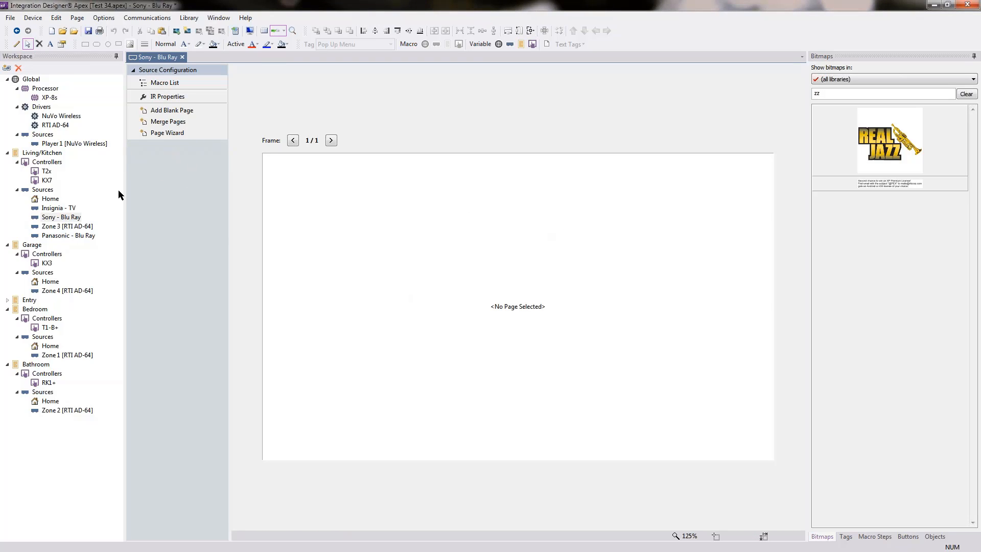
Delete the Sony - Blu Ray source, leaving Panasonic holding both T2x and KX7 pages.
left_click(61, 217)
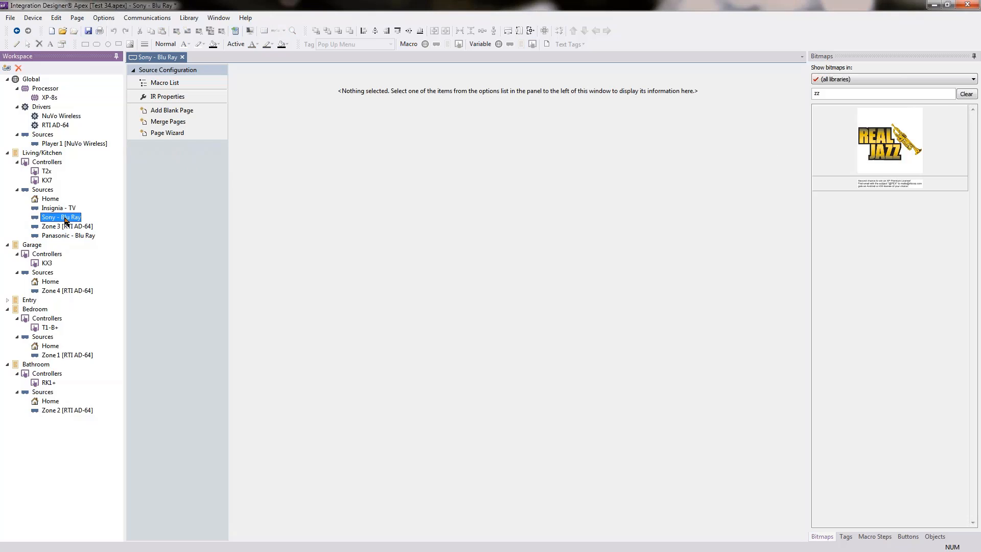
right_click(61, 218)
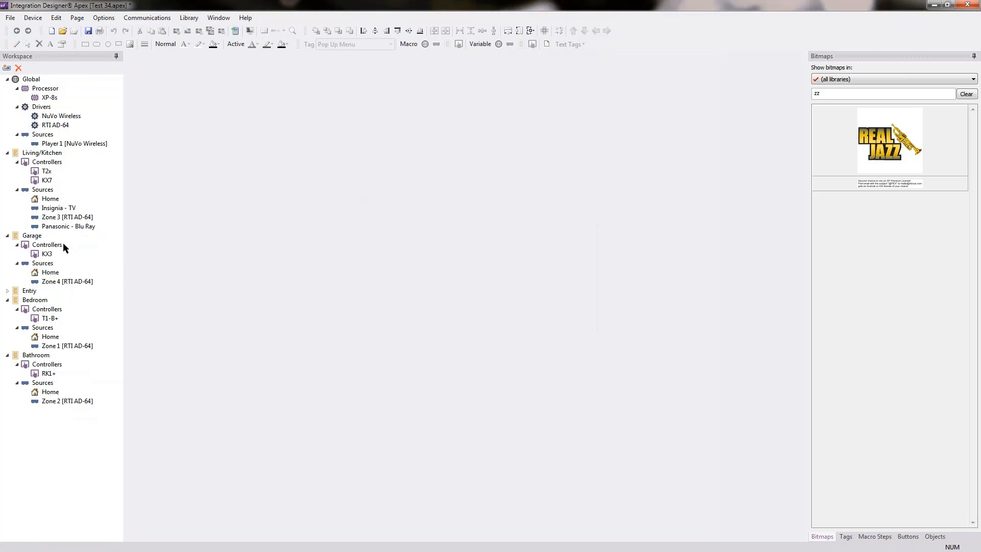
double_click(64, 227)
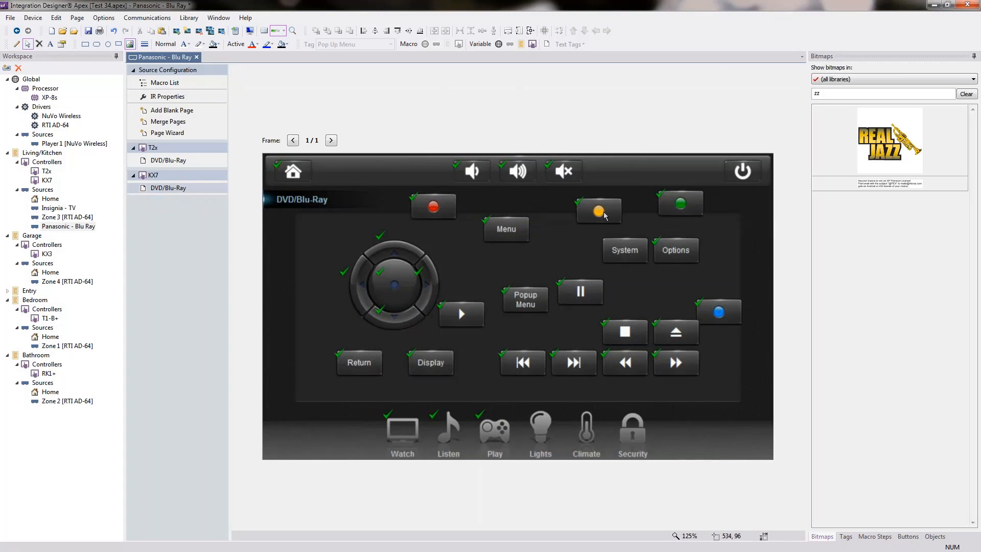
Check the KX7 yellow button's macro, which sends Panasonic's FUNCTION YELLOW command.
left_click(599, 211)
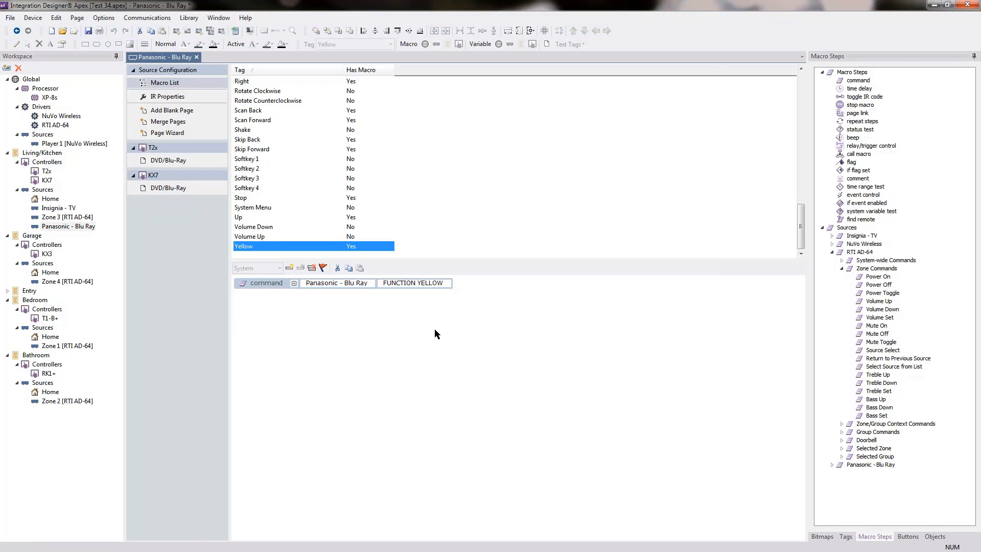
mouse_move(352, 292)
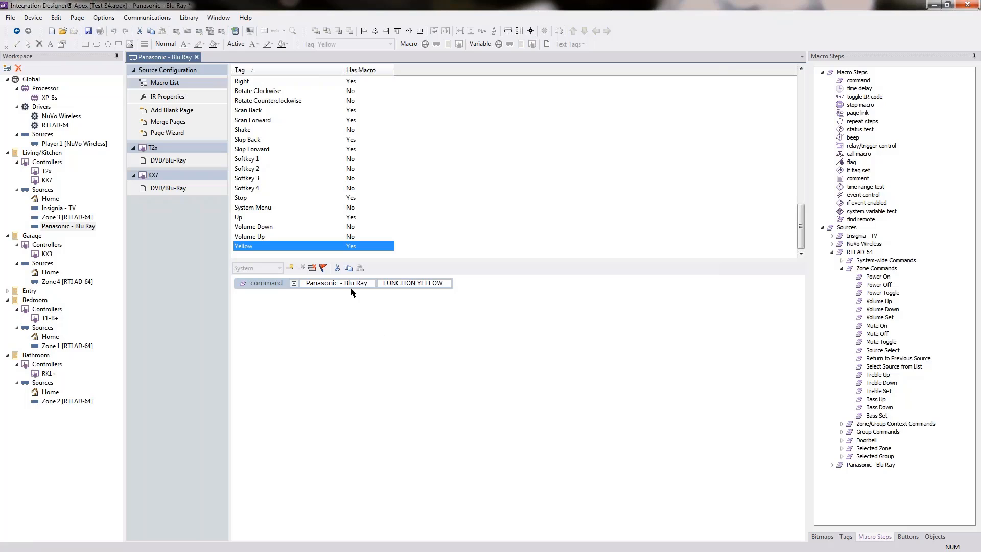
mouse_move(368, 332)
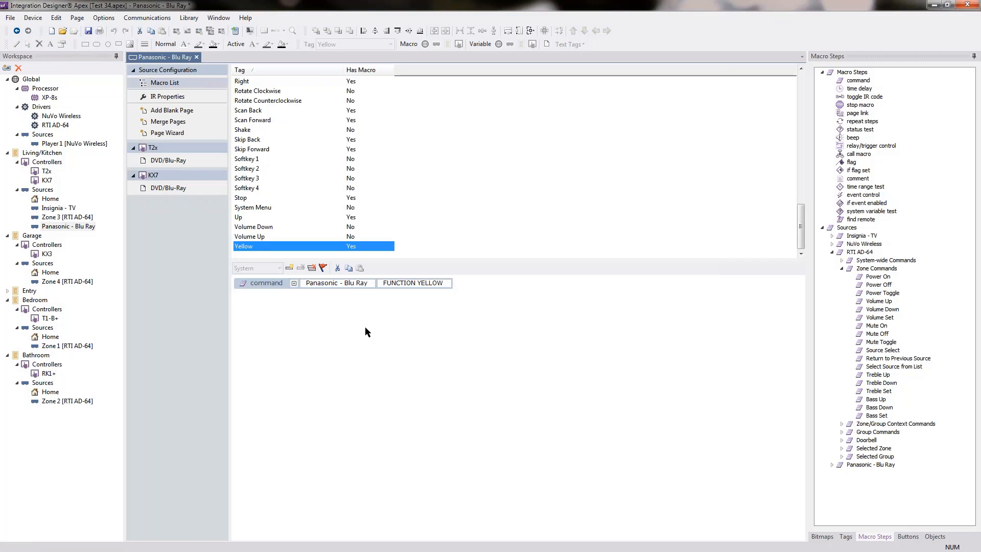
mouse_move(371, 384)
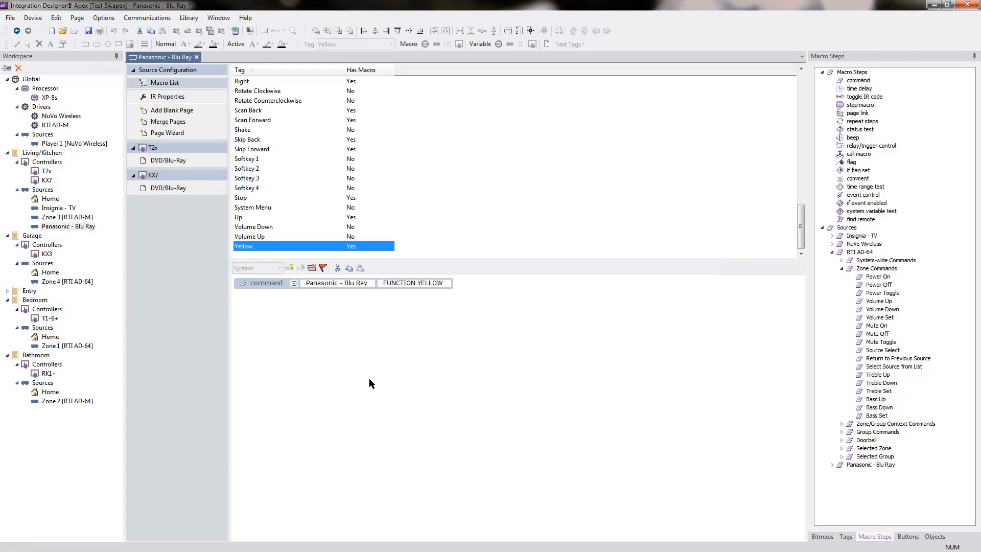